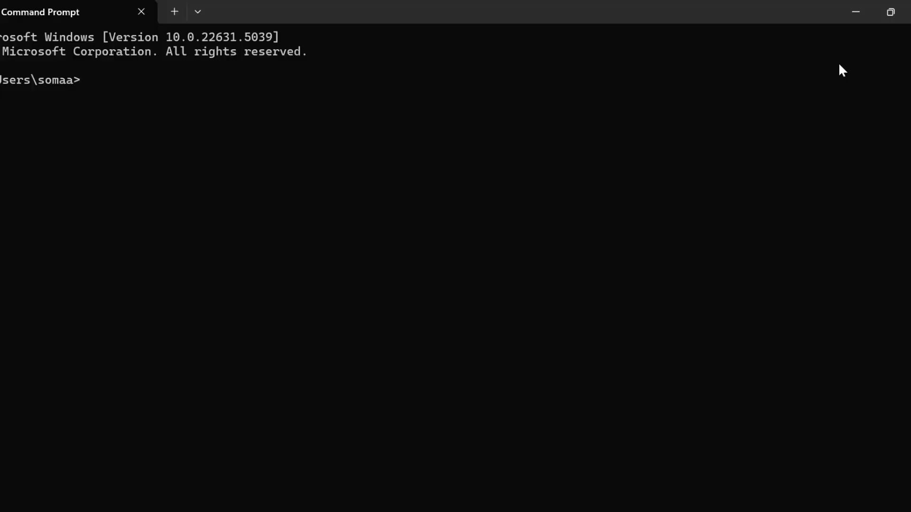
mouse_move(574, 279)
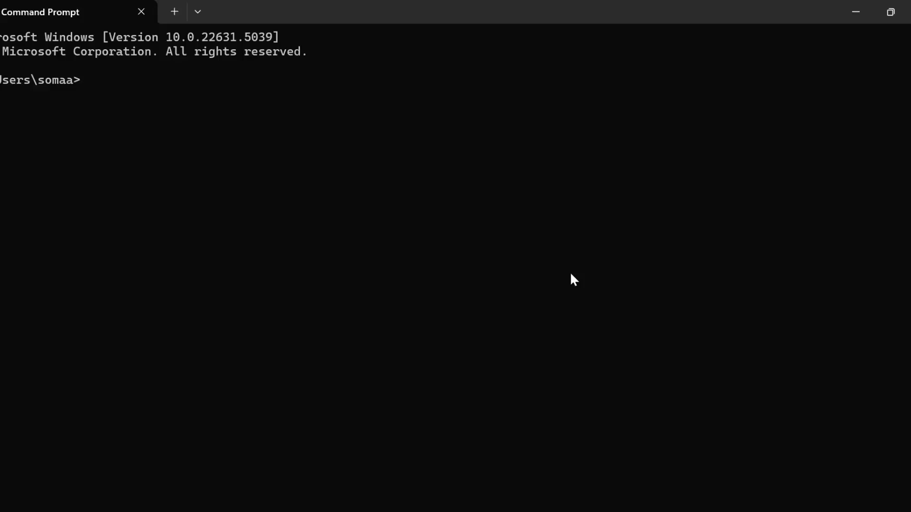
Enter a wget command for the Anaconda3-2023.09 Linux-x86_64.sh installer from repo.anaconda.com/archive.
type("wge")
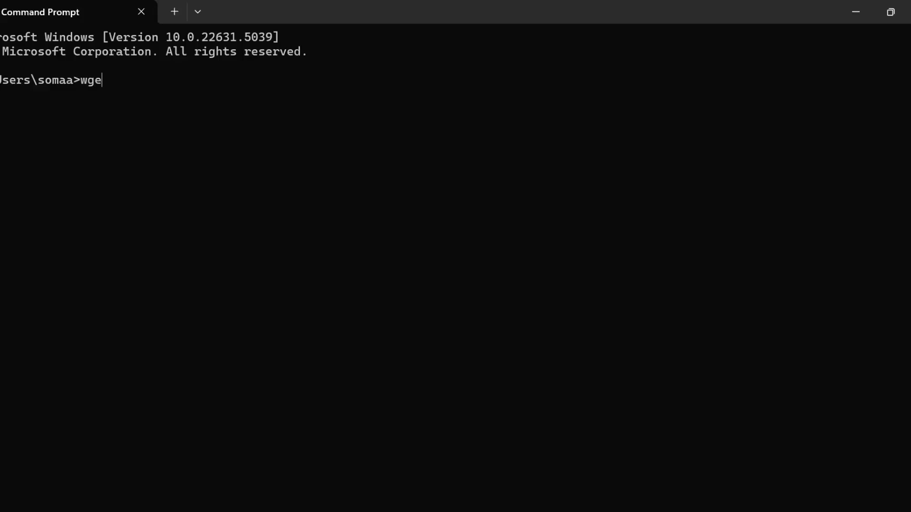
type("t")
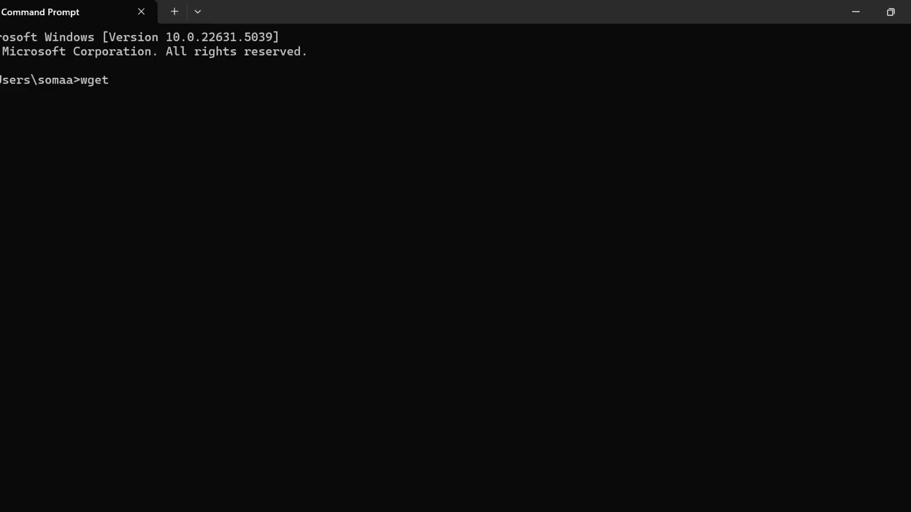
type("http")
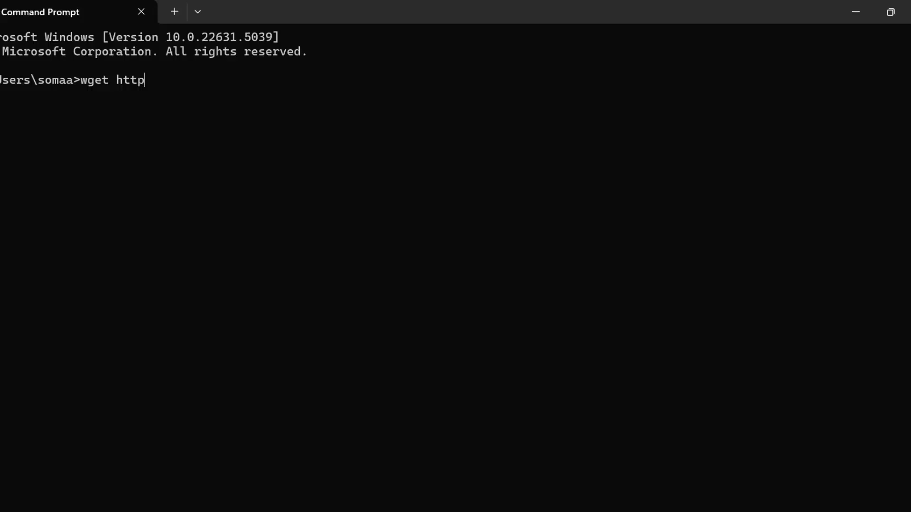
type("s")
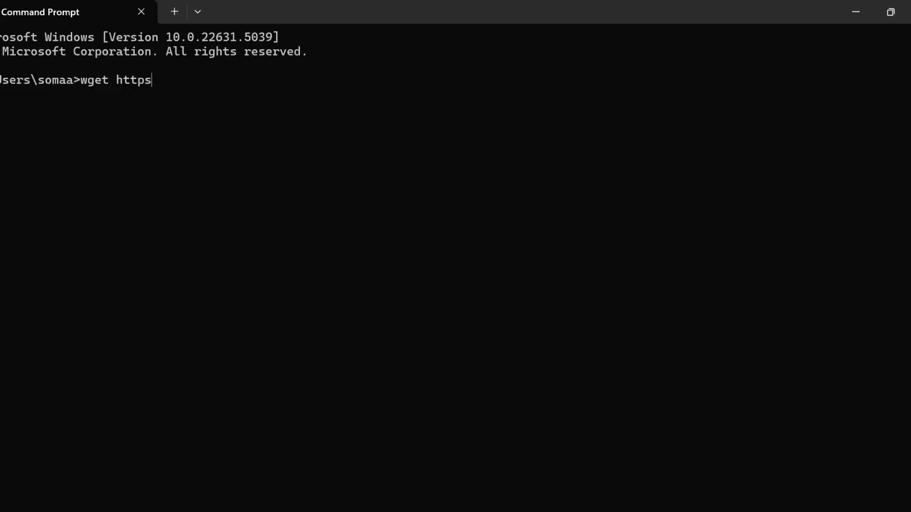
type("://")
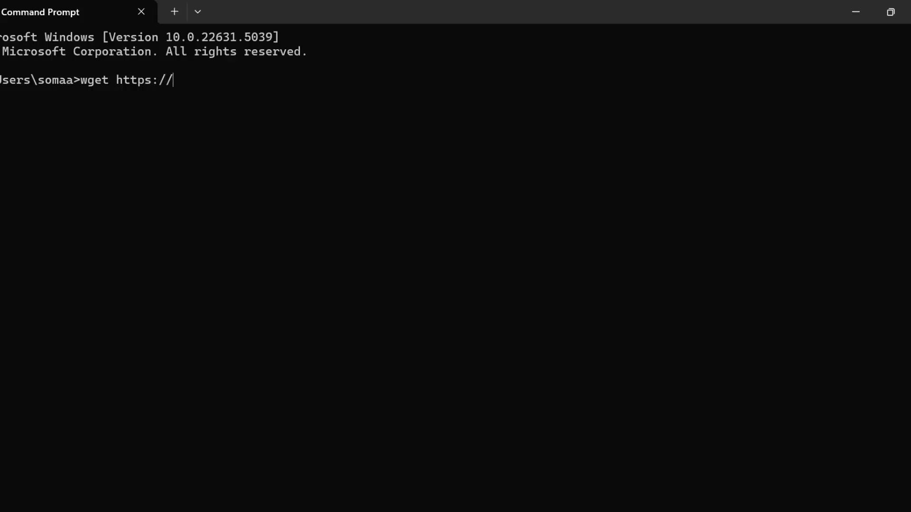
type("repo.an")
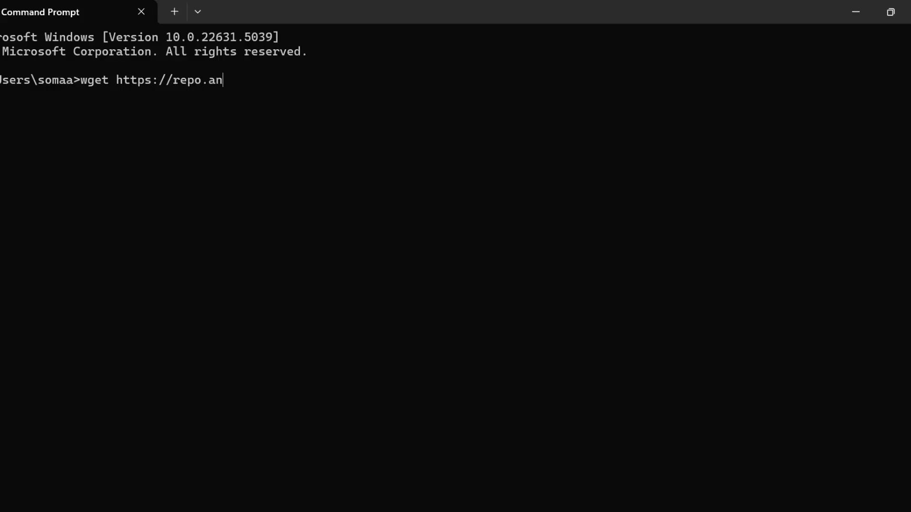
type("aconda")
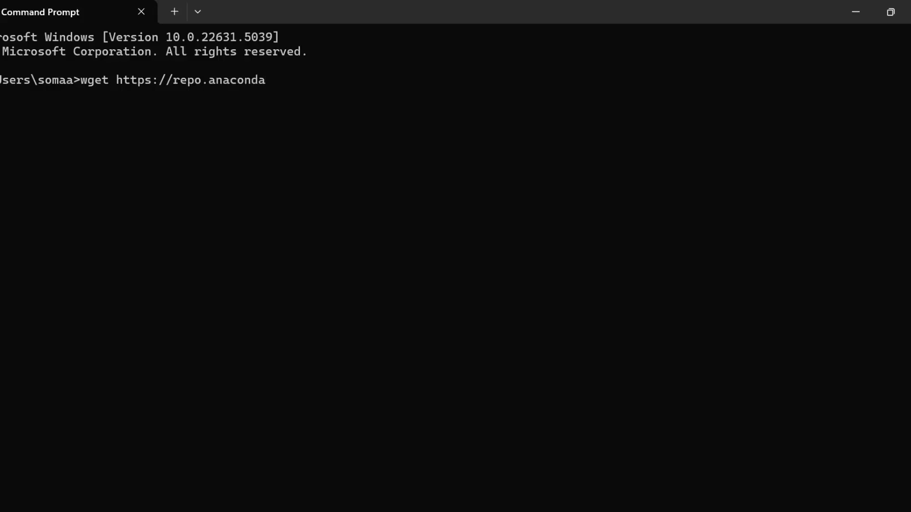
type(".co")
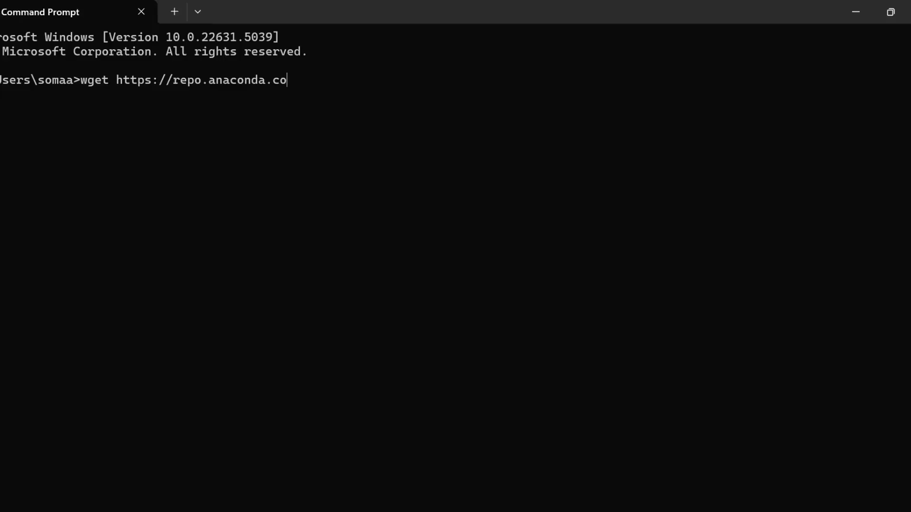
type("m/")
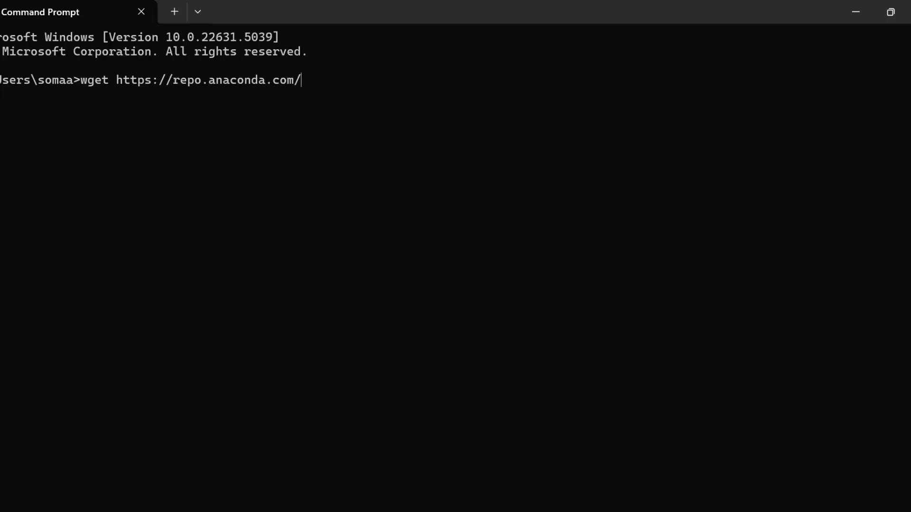
type("archive")
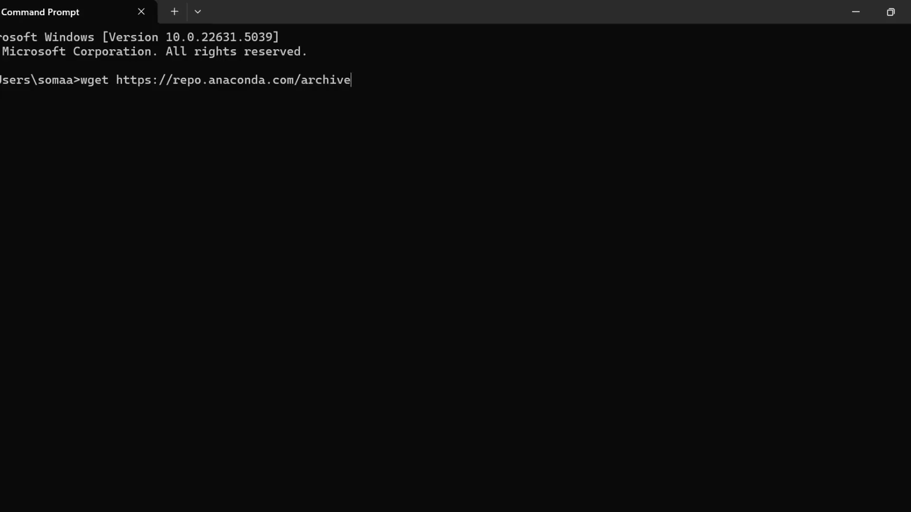
type("/")
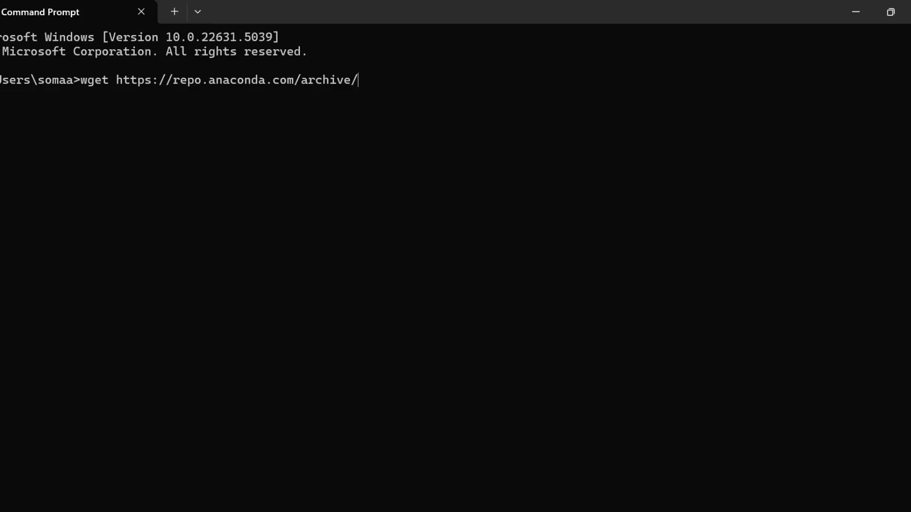
type("An")
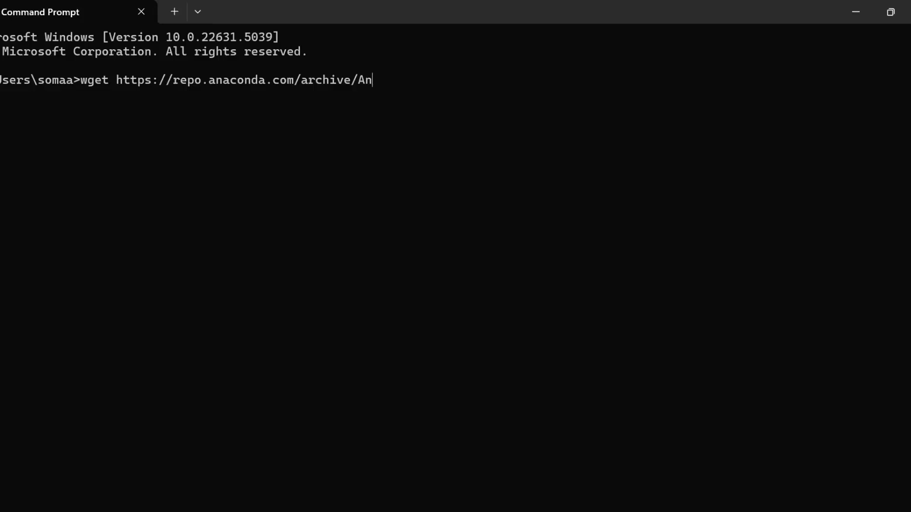
type("aconda3")
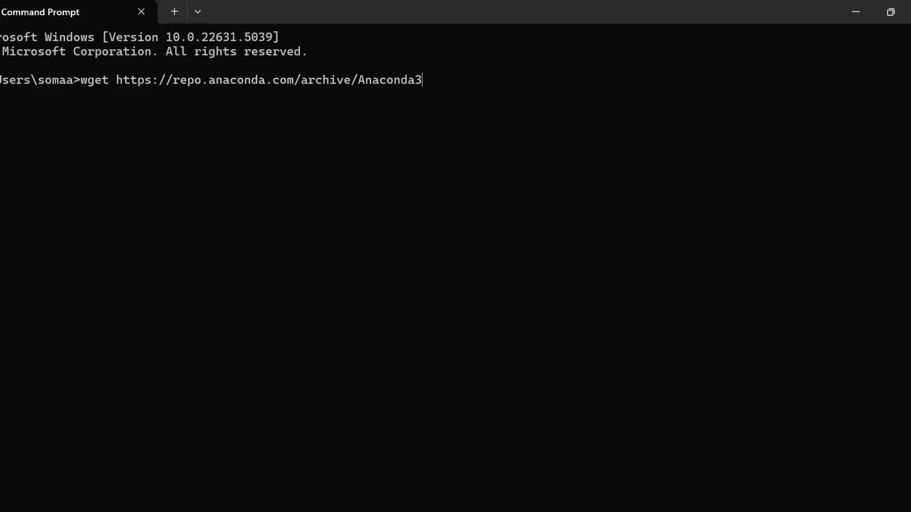
type("-2")
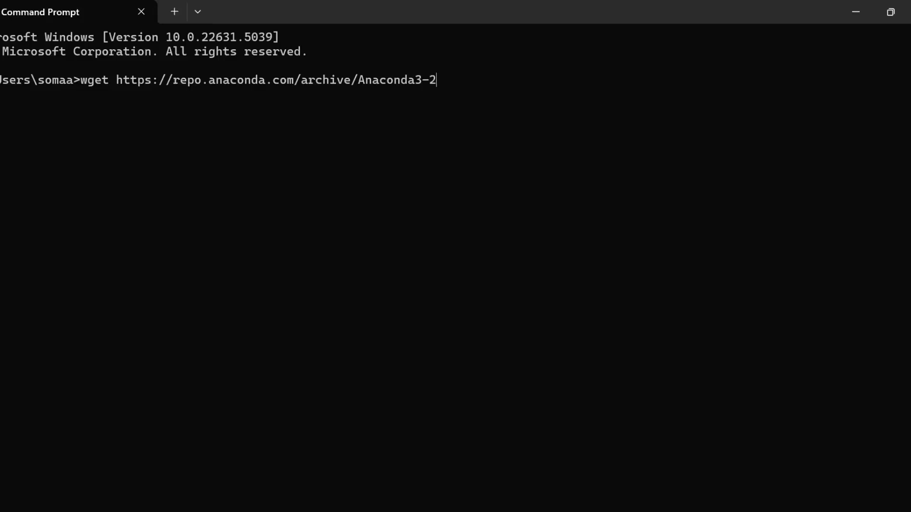
type("023")
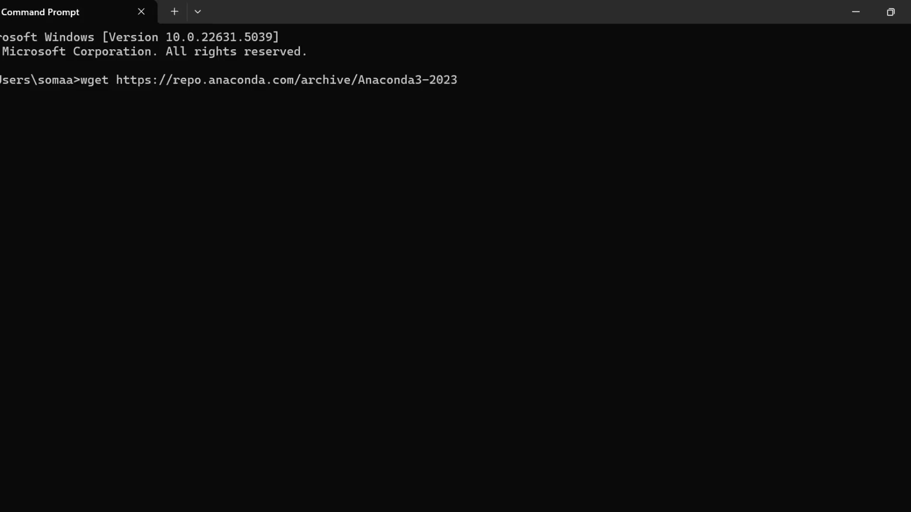
type(".09")
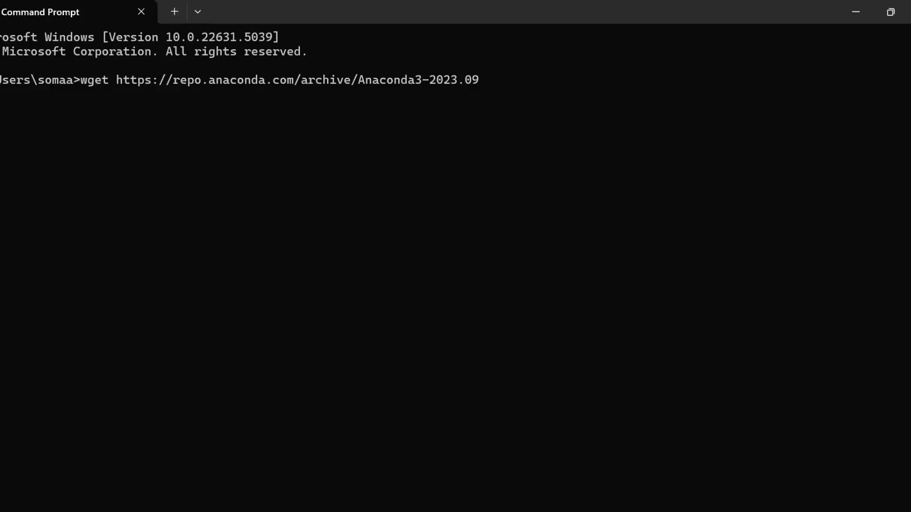
type("-")
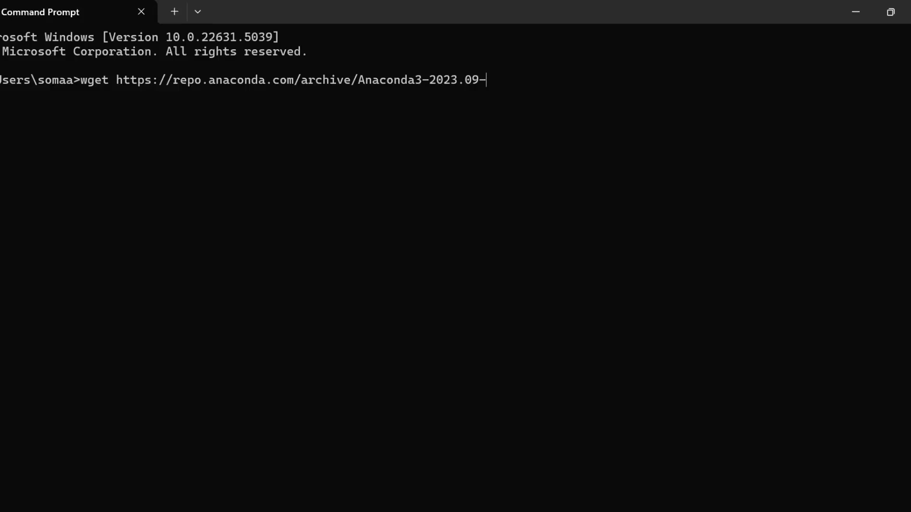
type("8")
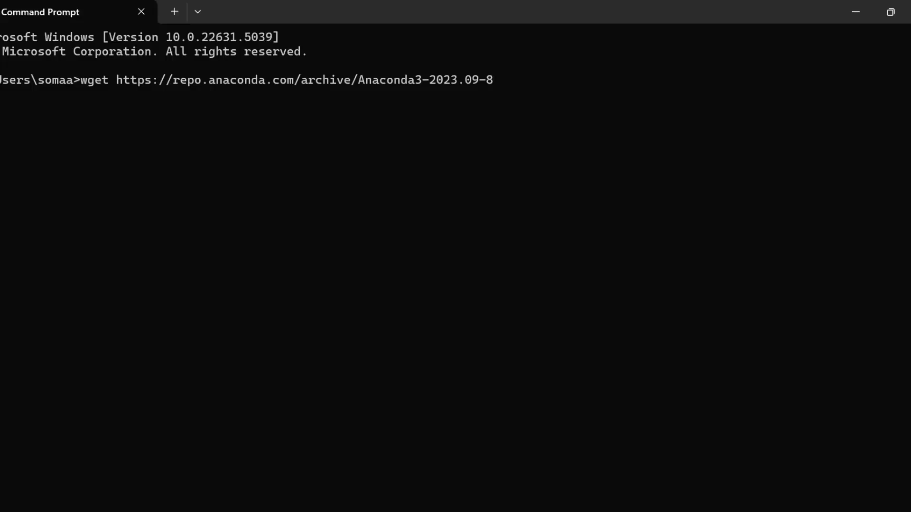
type("-Li")
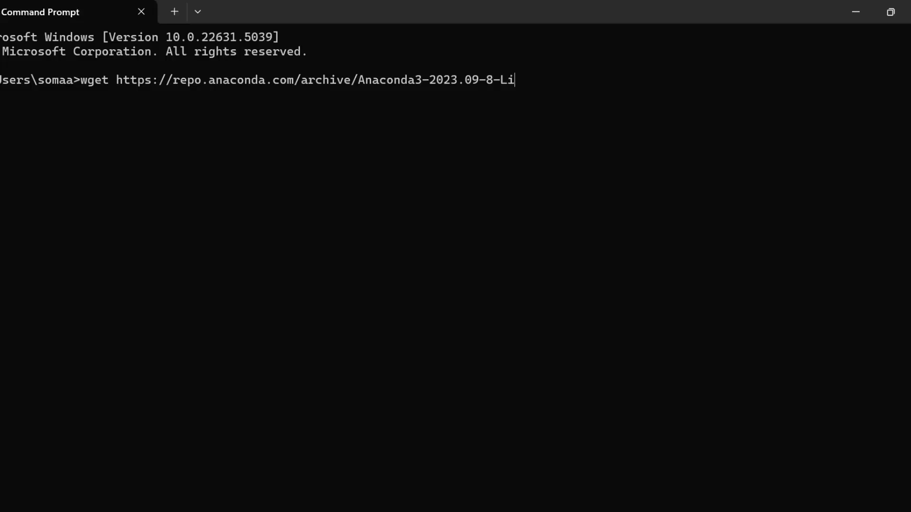
type("nux-")
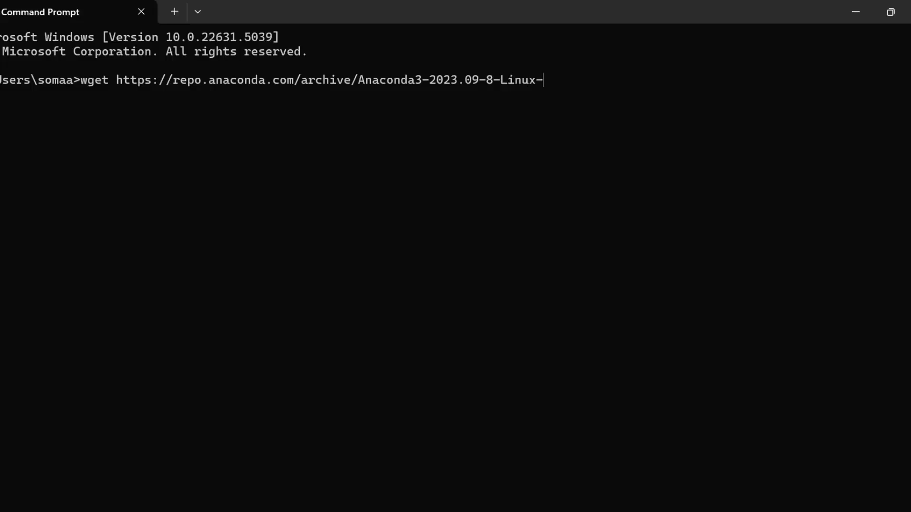
type("x")
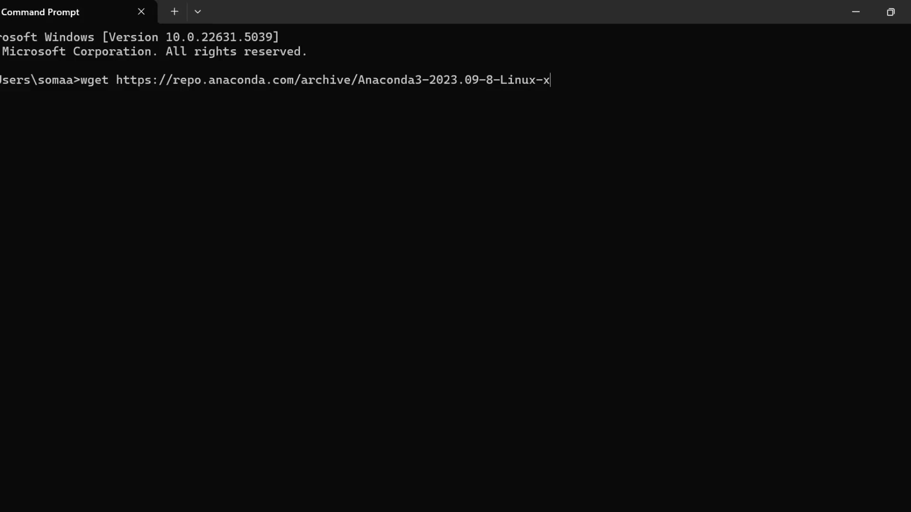
type("86")
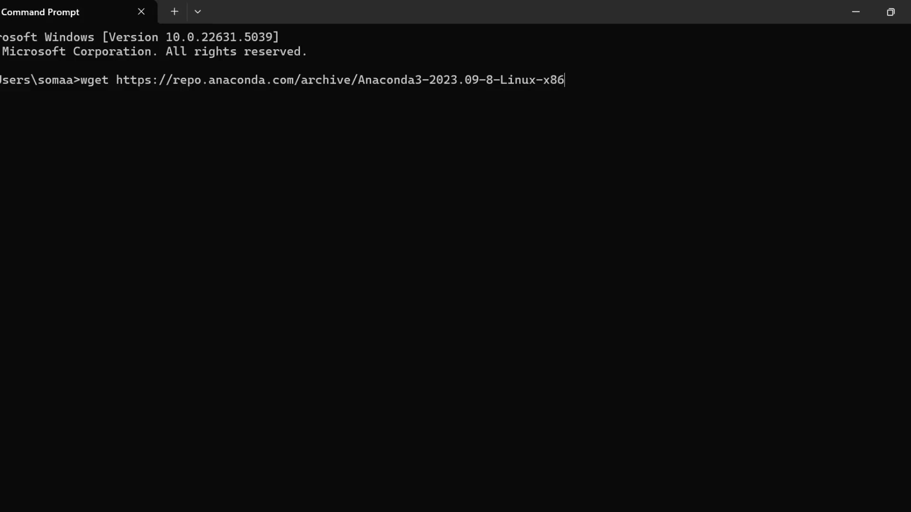
type("_64.")
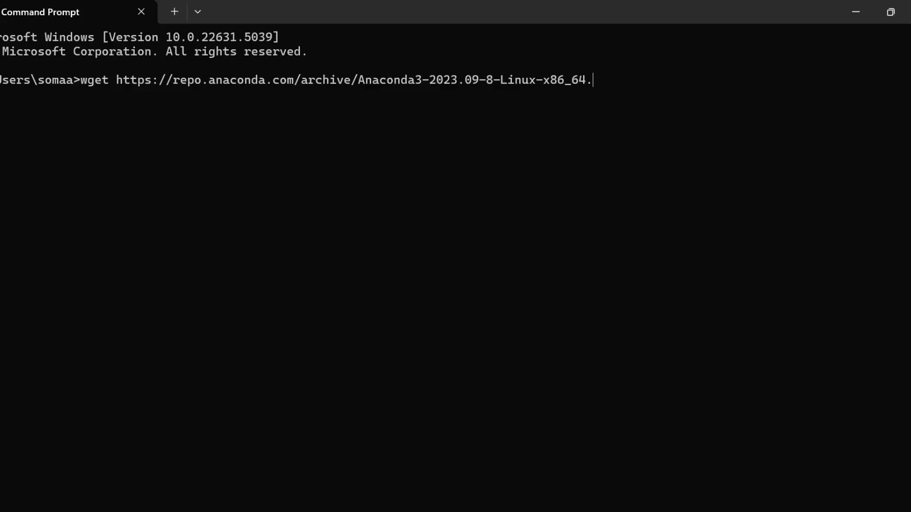
type("sh")
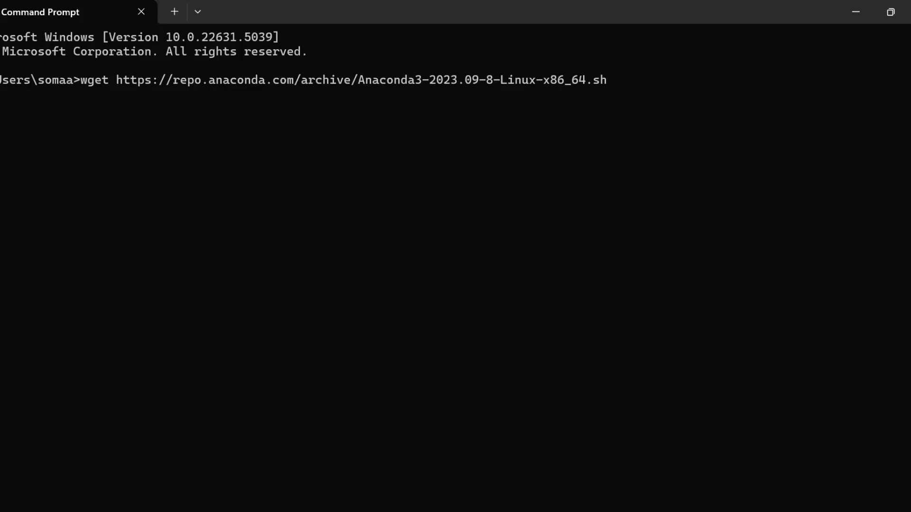
mouse_move(621, 86)
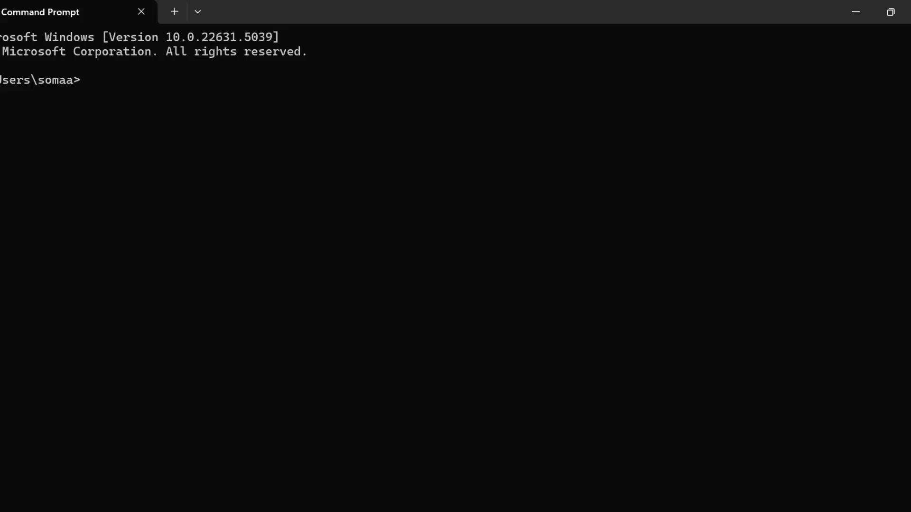
Run jupyter notebook --generate-config to write the default jupyter_notebook_config.py under .jupyter.
type("jup")
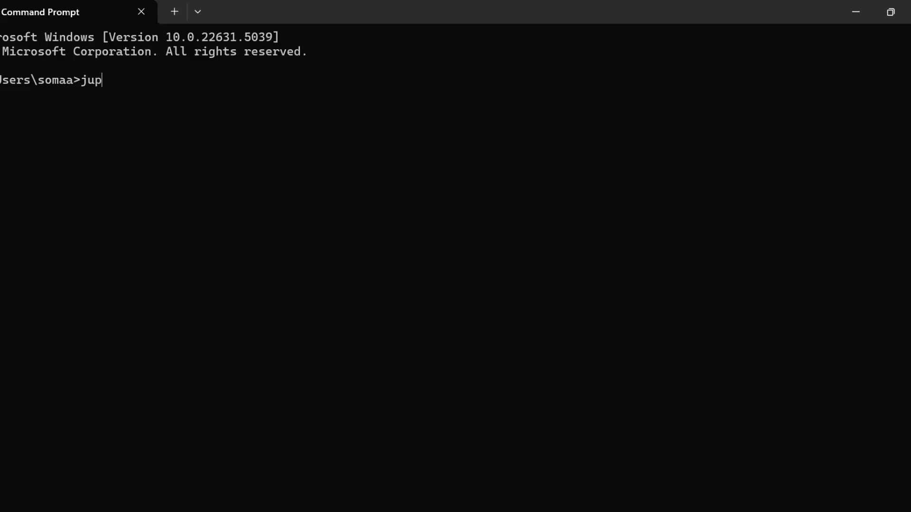
type("yter note")
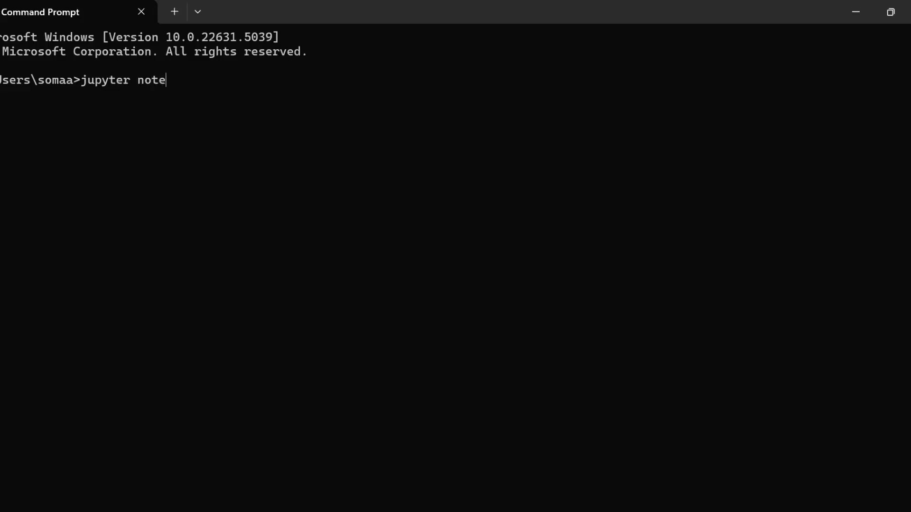
type("book --")
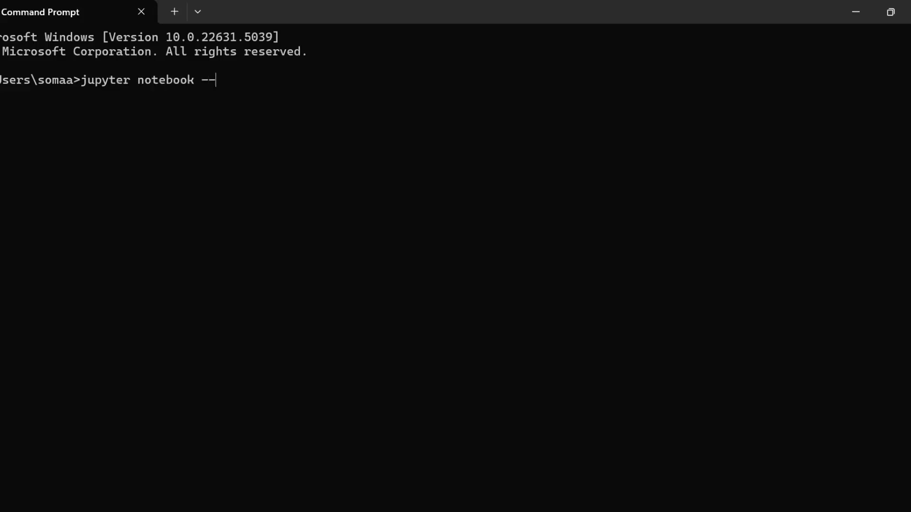
type("genera")
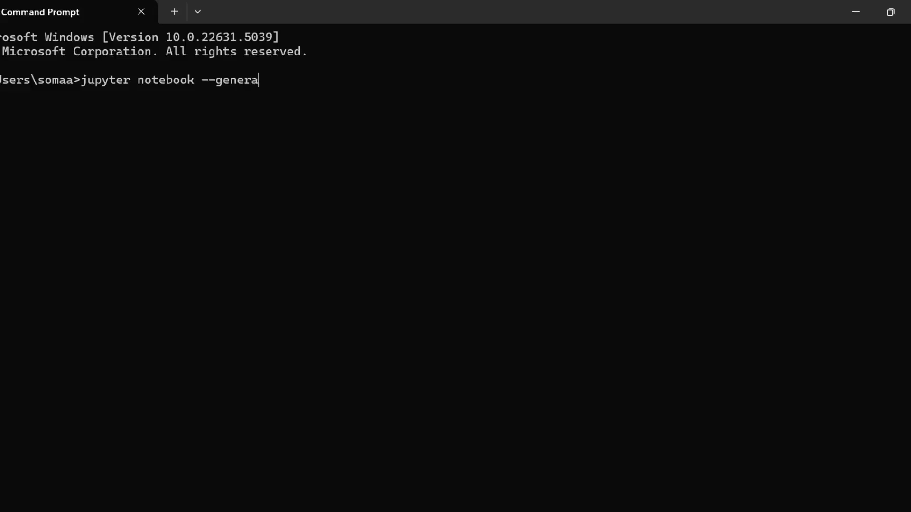
type("te")
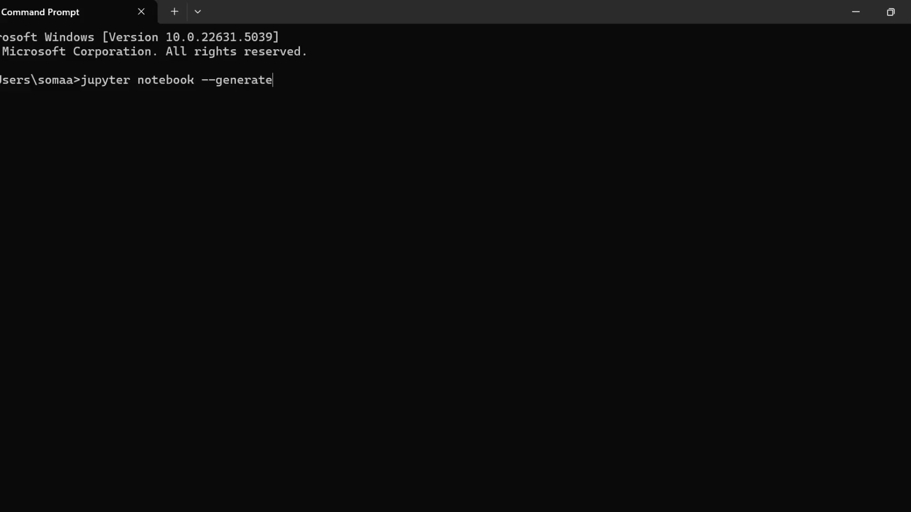
type("-co")
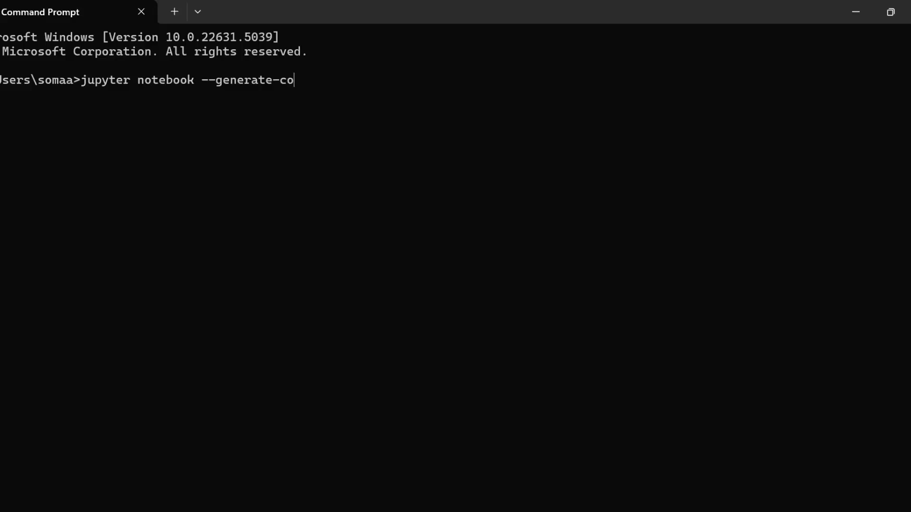
type("nfig")
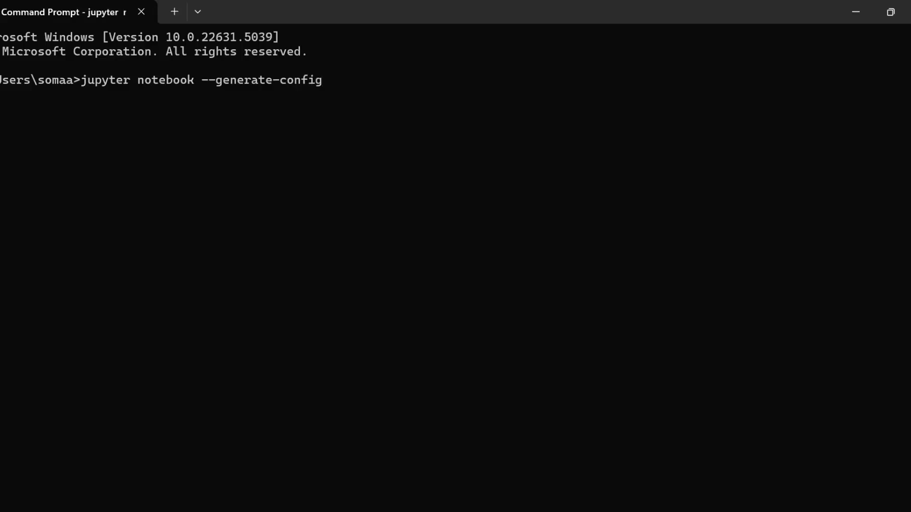
key("Return")
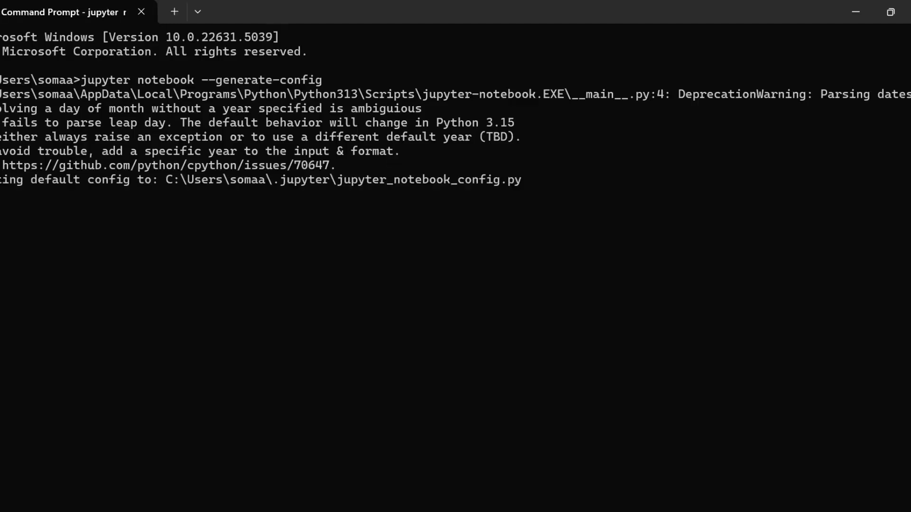
key("Return")
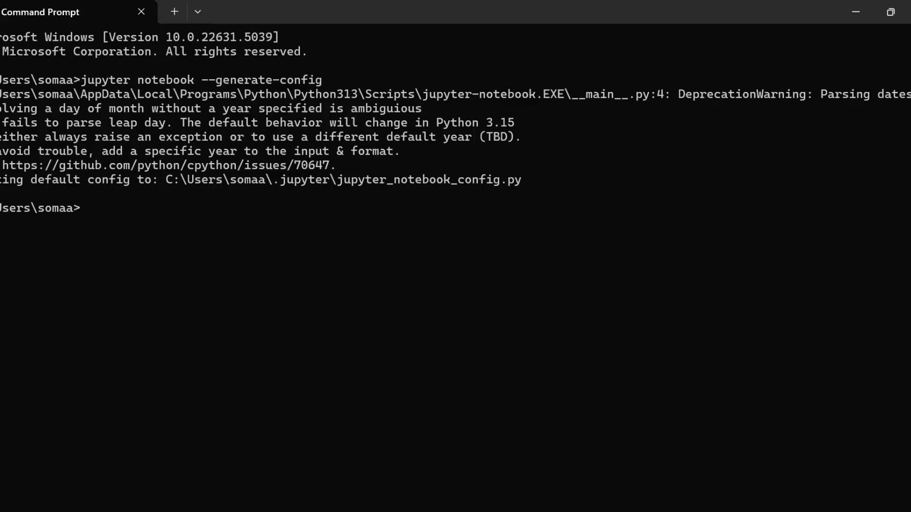
mouse_move(348, 191)
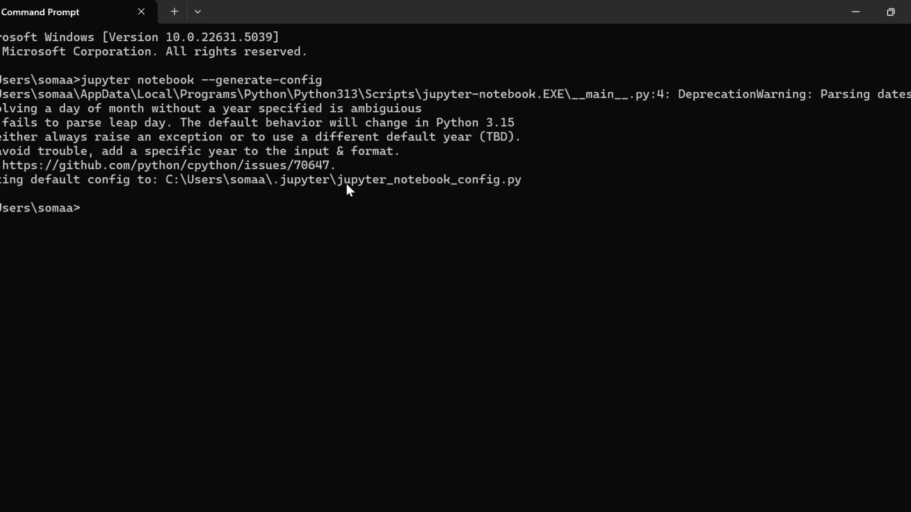
mouse_move(520, 193)
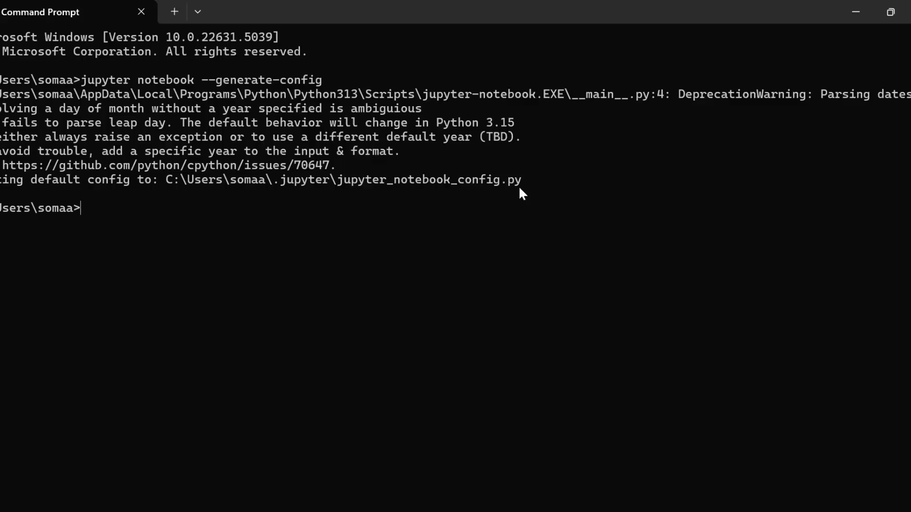
Run jupyter notebook password to set the server password.
type("jupy")
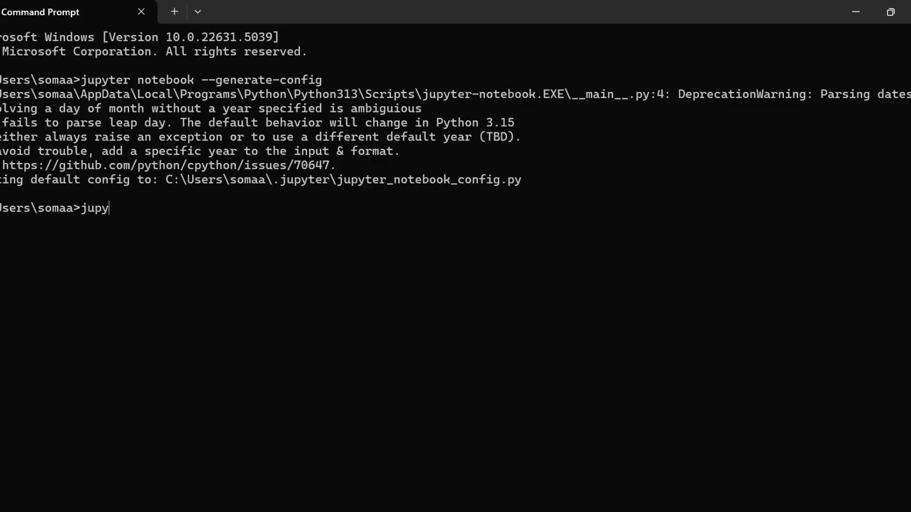
type("ter no")
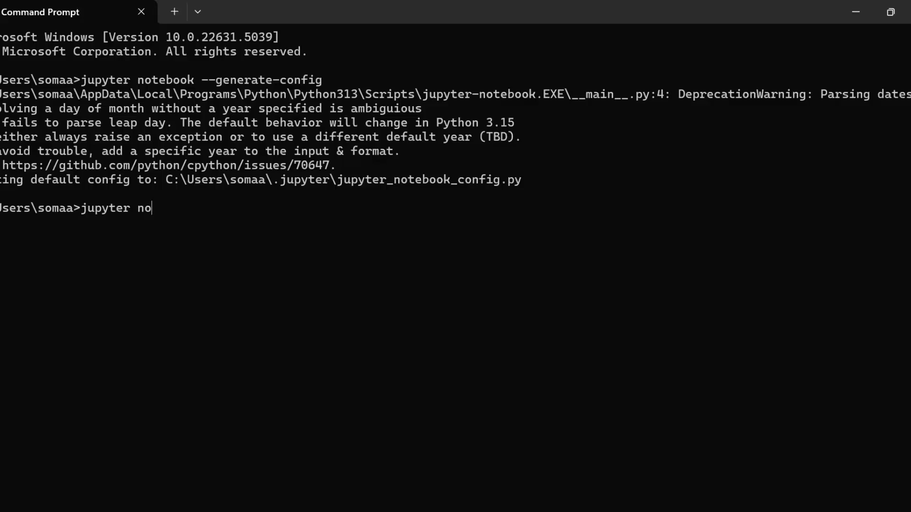
type("tebook password")
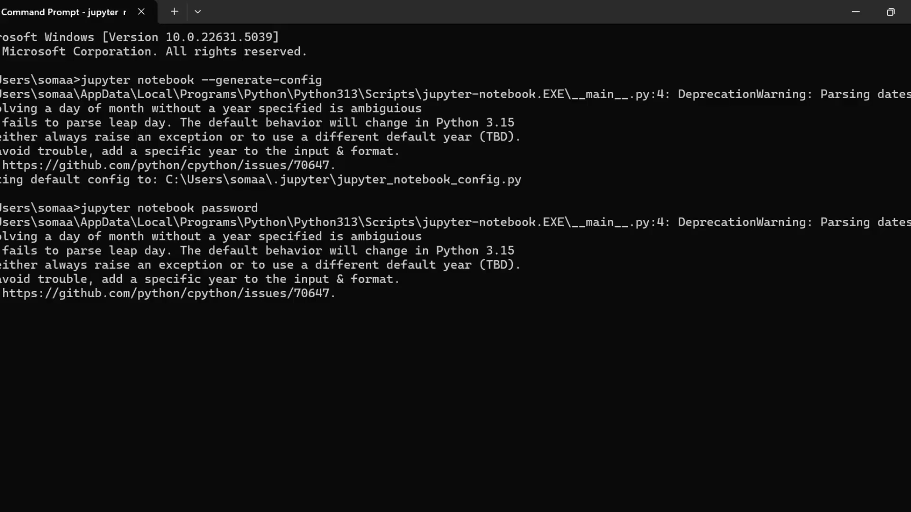
key("Return")
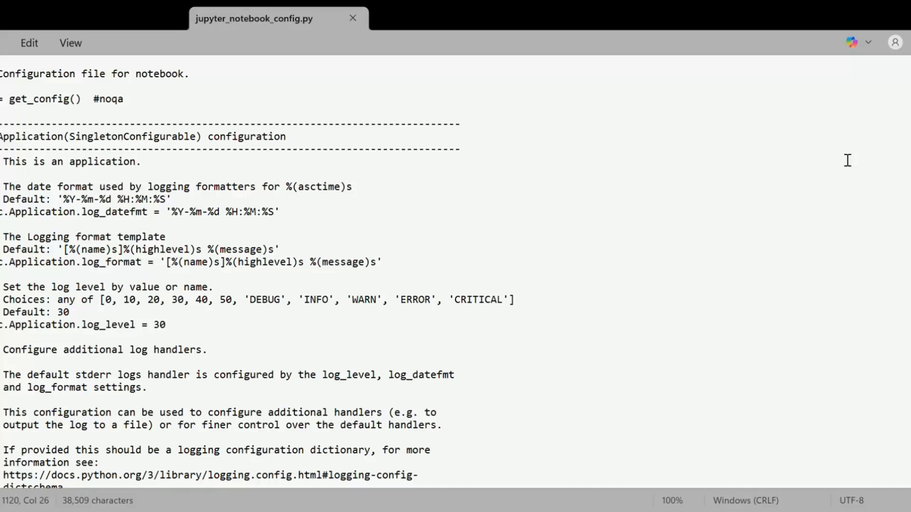
Move to the end of the config file and correct the NotebokApp spelling in the last NotebookApp line.
scroll("down", 3)
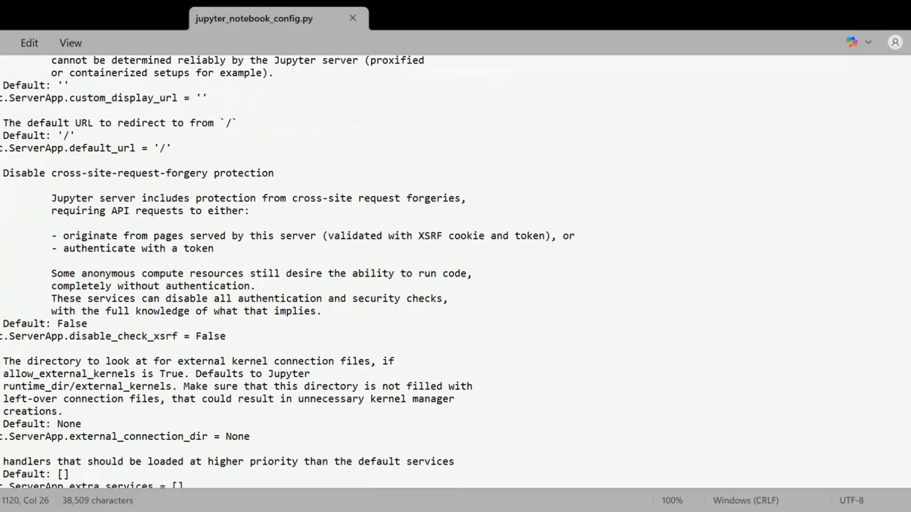
scroll("down", 3)
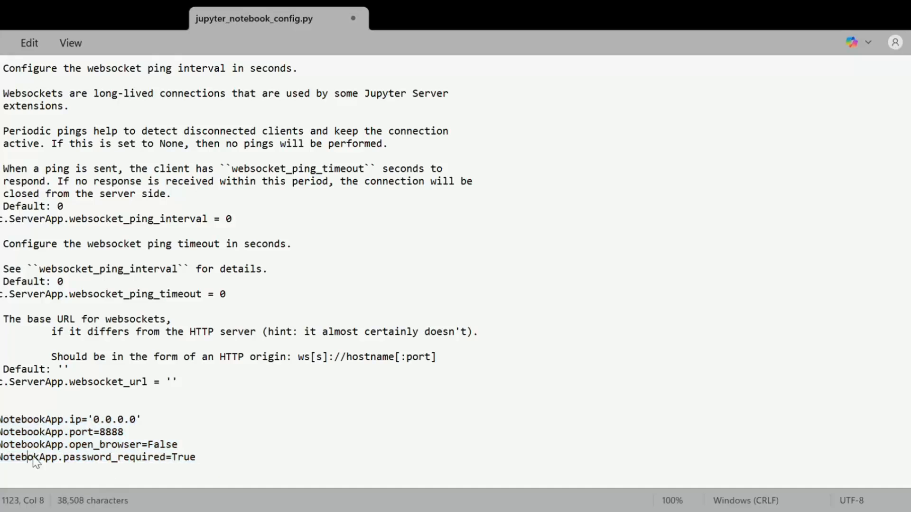
type("a")
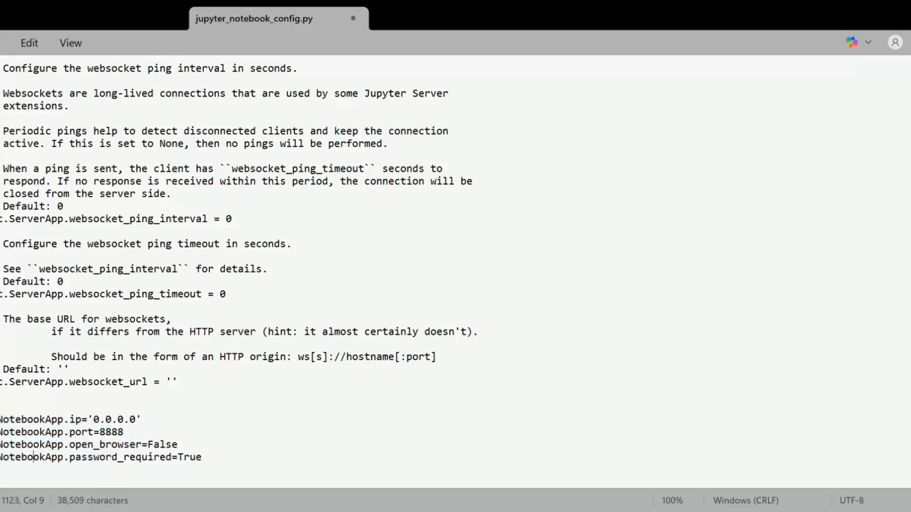
mouse_move(226, 474)
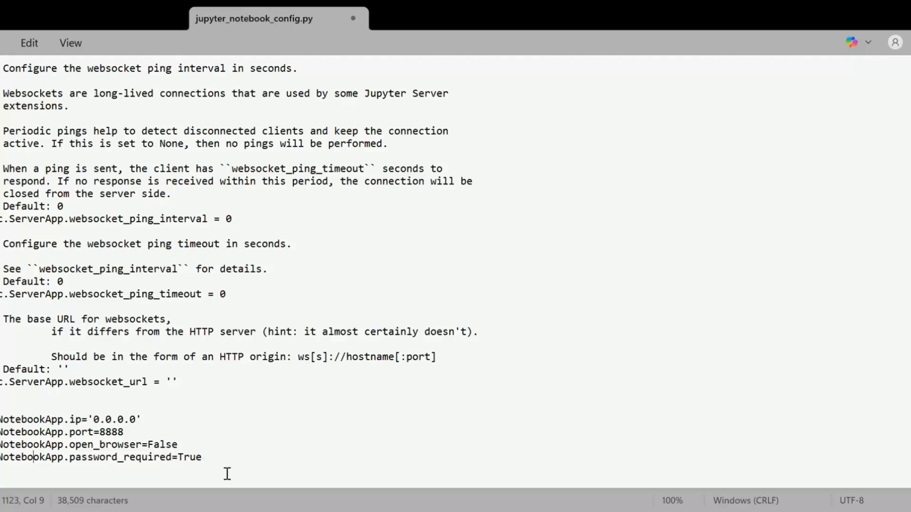
mouse_move(351, 18)
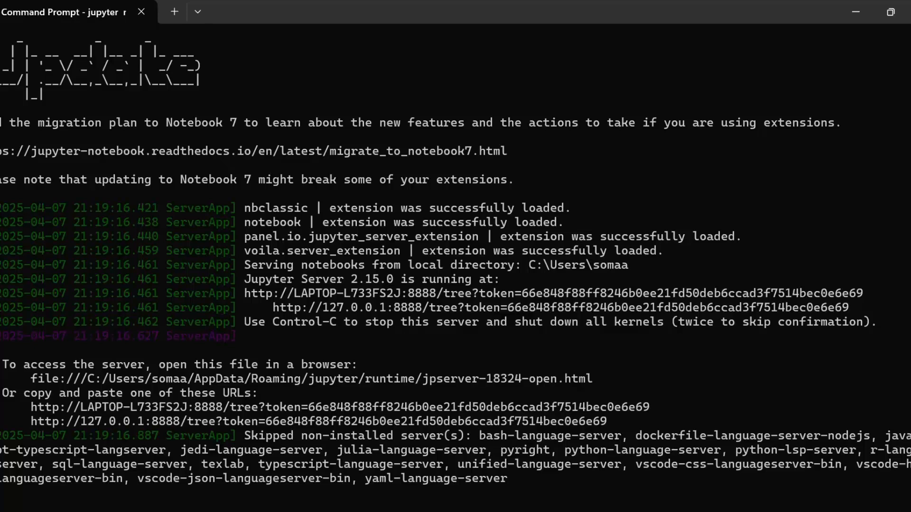
mouse_move(756, 85)
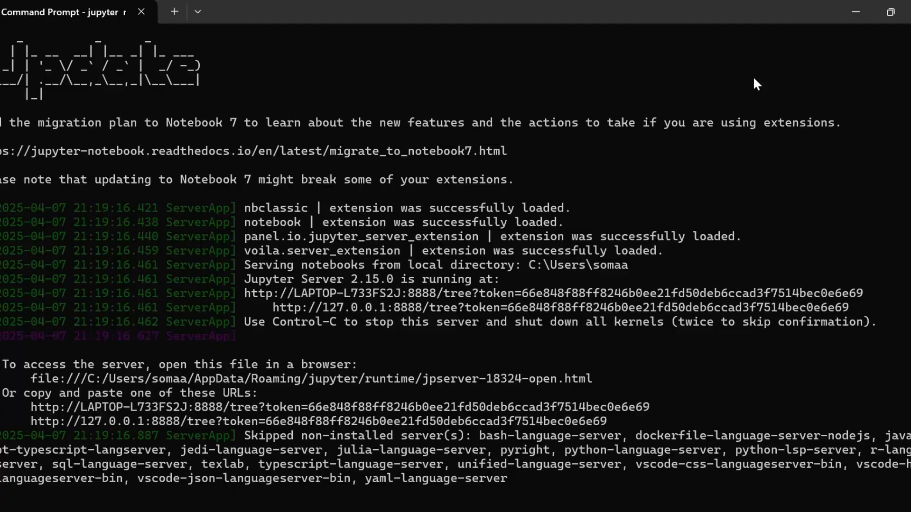